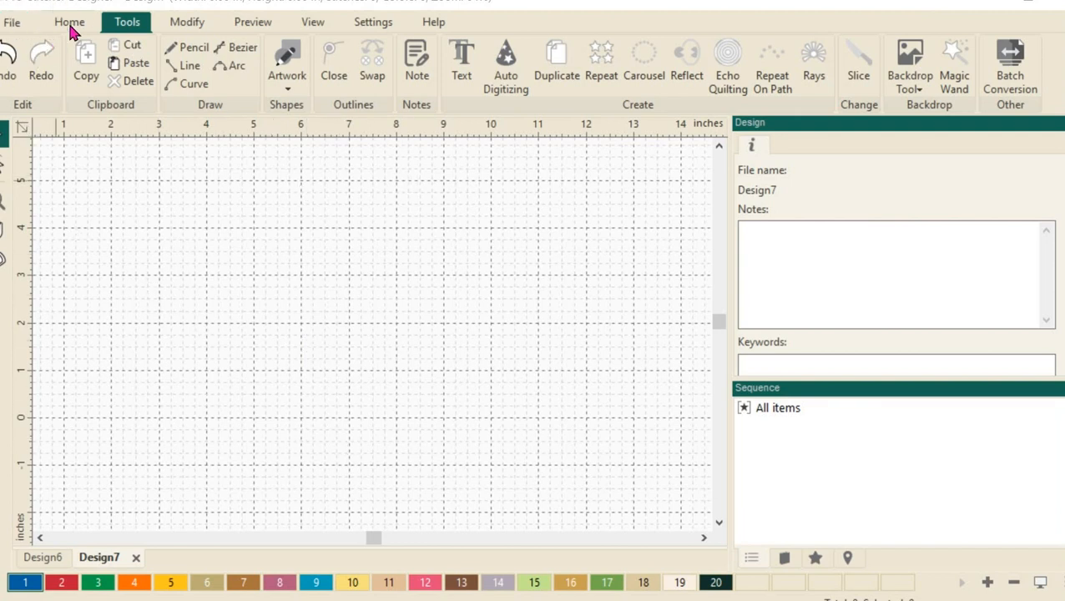
Show the Home ribbon with the file and library commands for Design7.
click(70, 22)
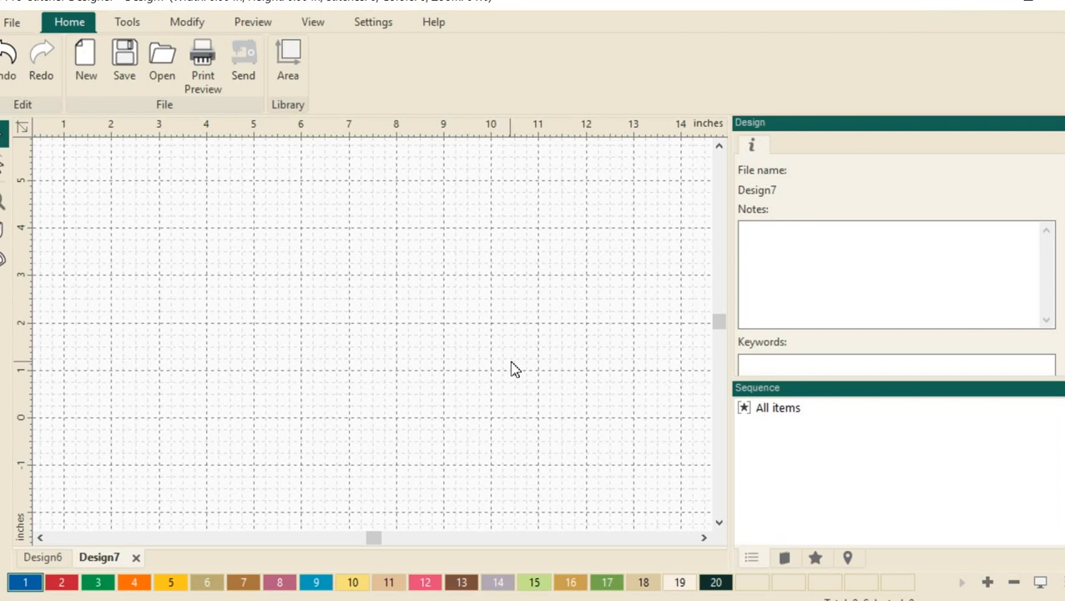
mouse_move(127, 22)
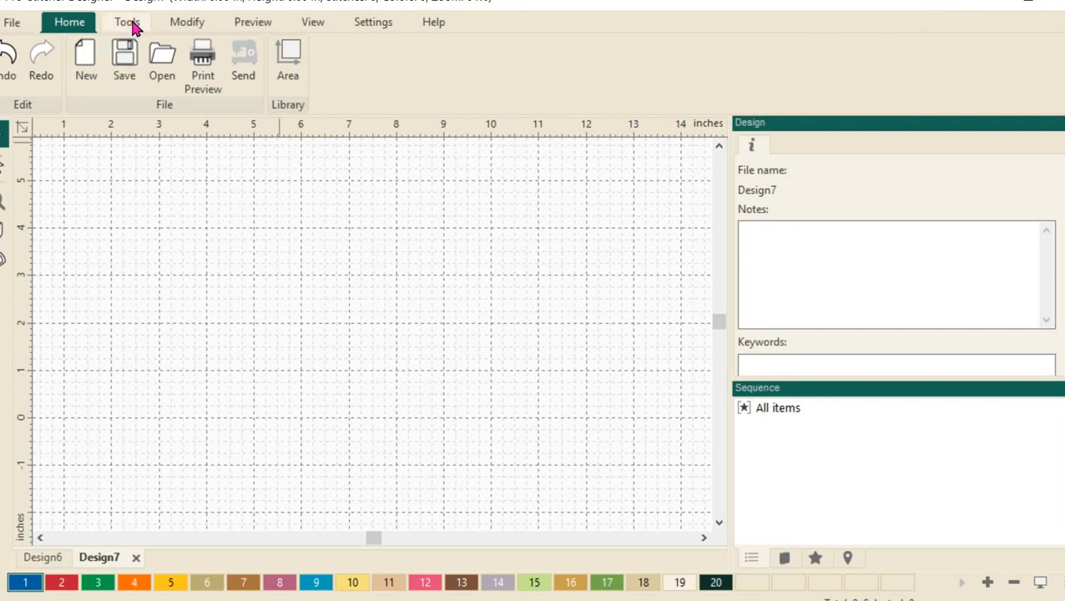
Add a new text object to the Design7 page from the Tools ribbon.
click(127, 22)
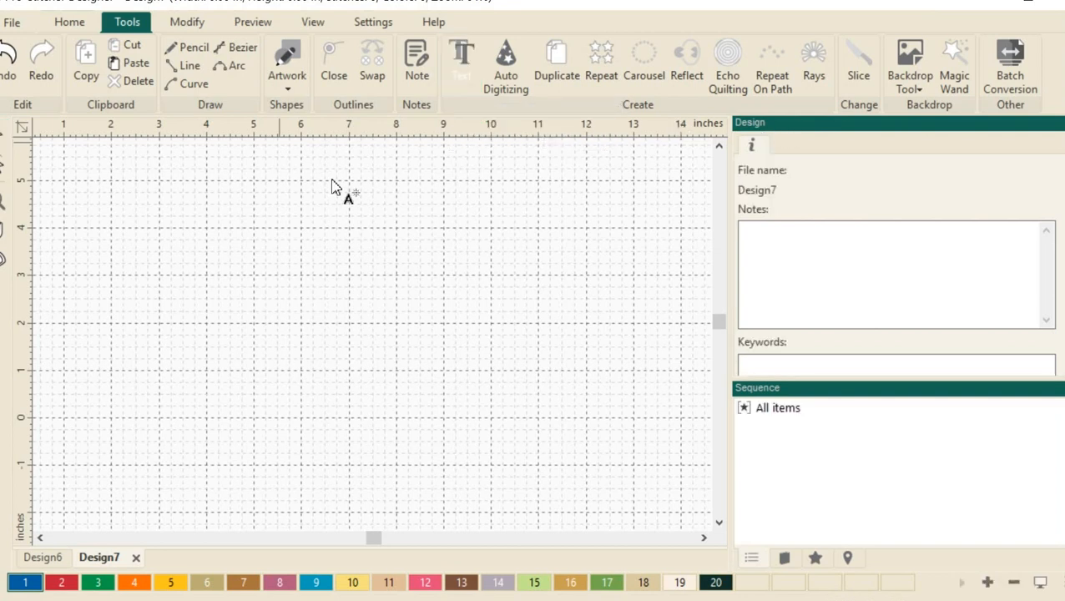
mouse_move(337, 302)
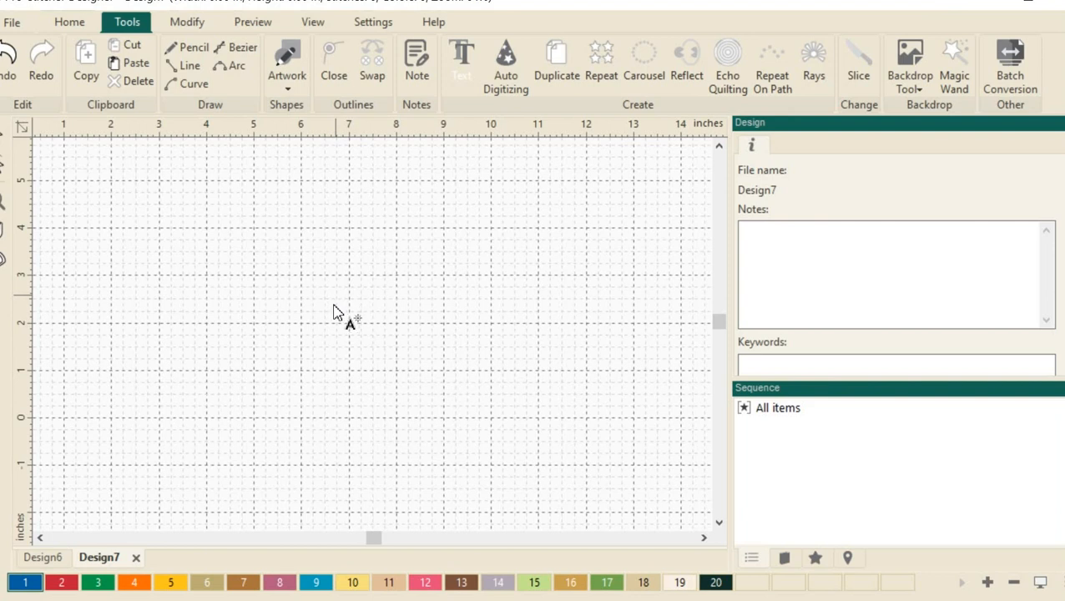
click(460, 63)
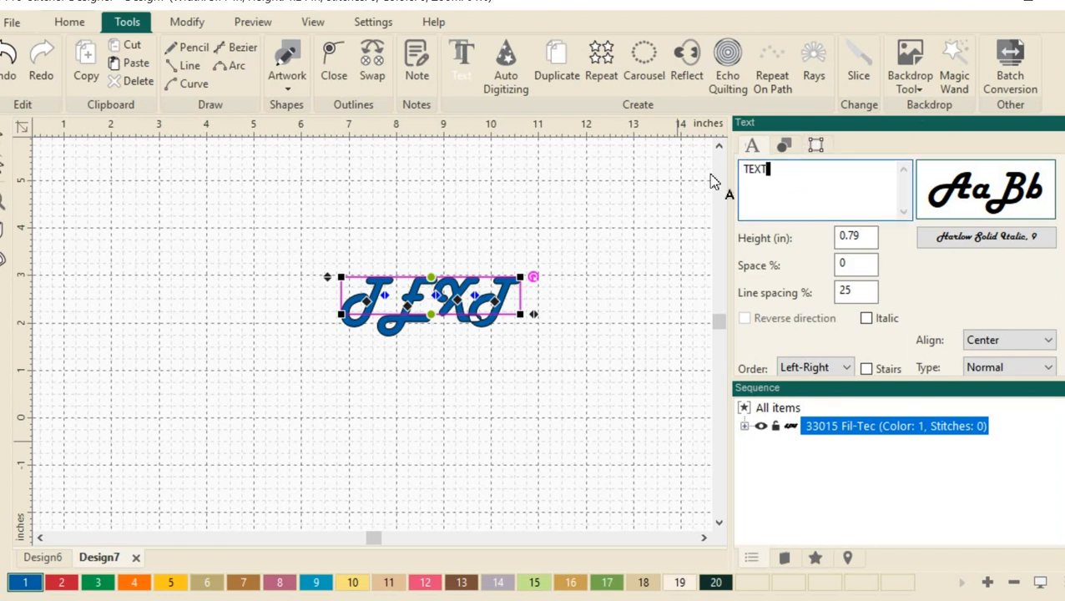
Enter the wording 'Pro-Stitcher Designer Rocks!' in the Text panel box.
text(Pro)
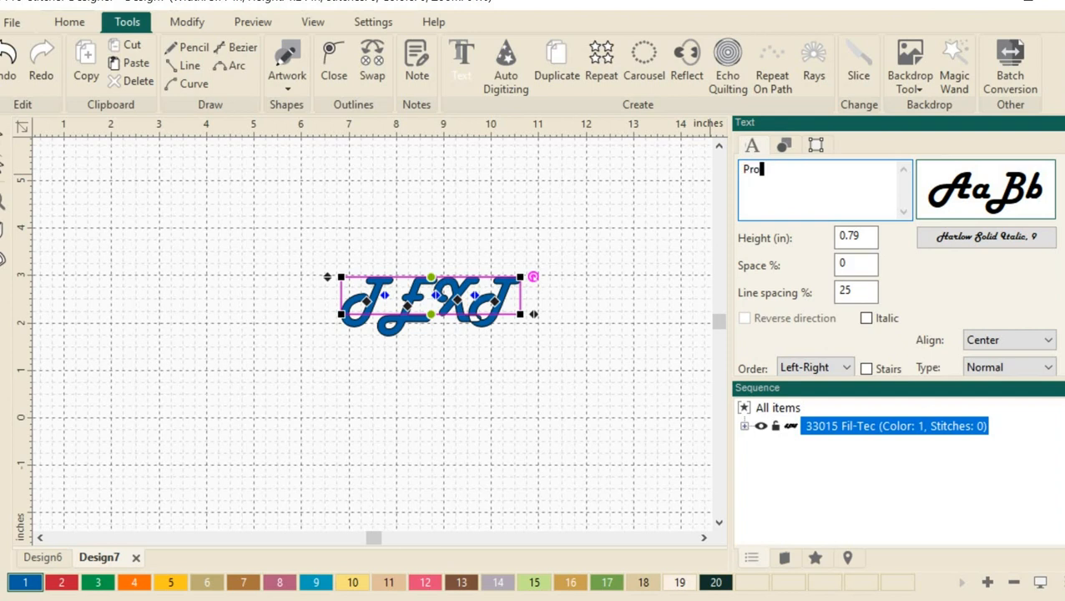
text(-Stitcher)
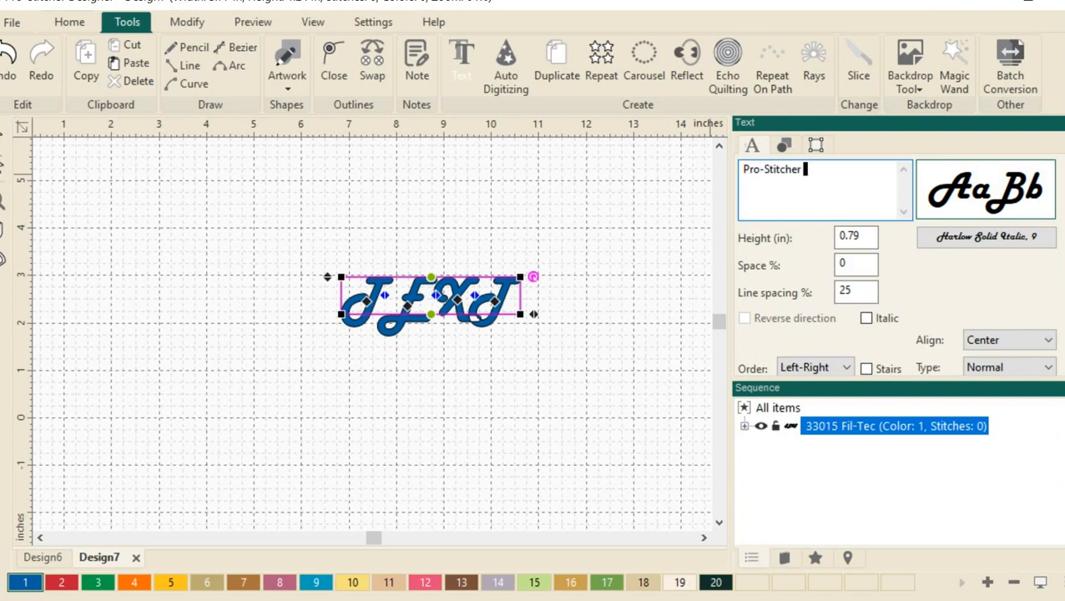
text(Designer)
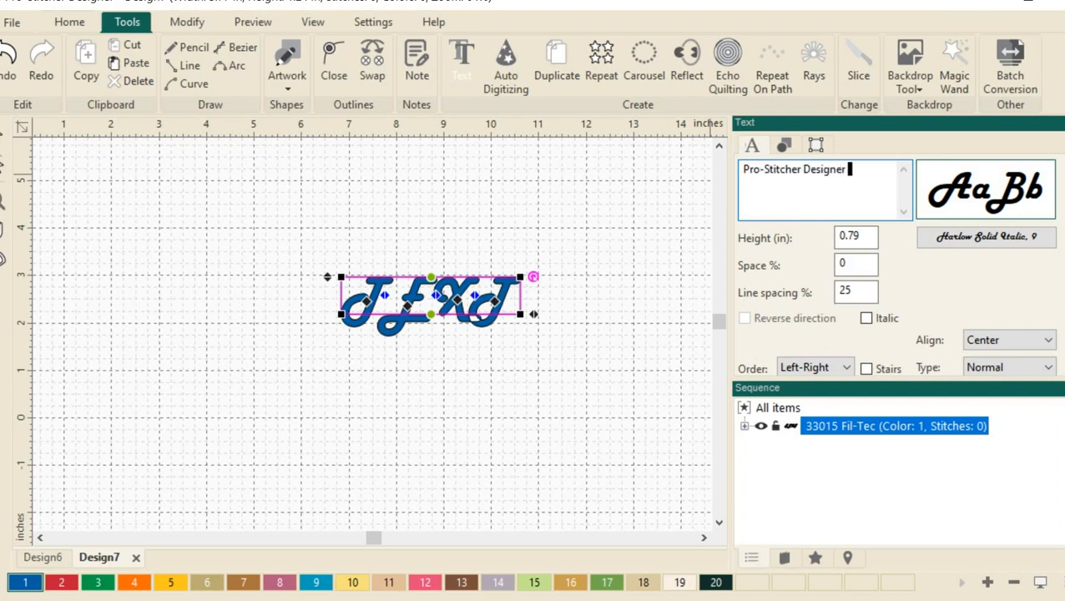
text(Rocks)
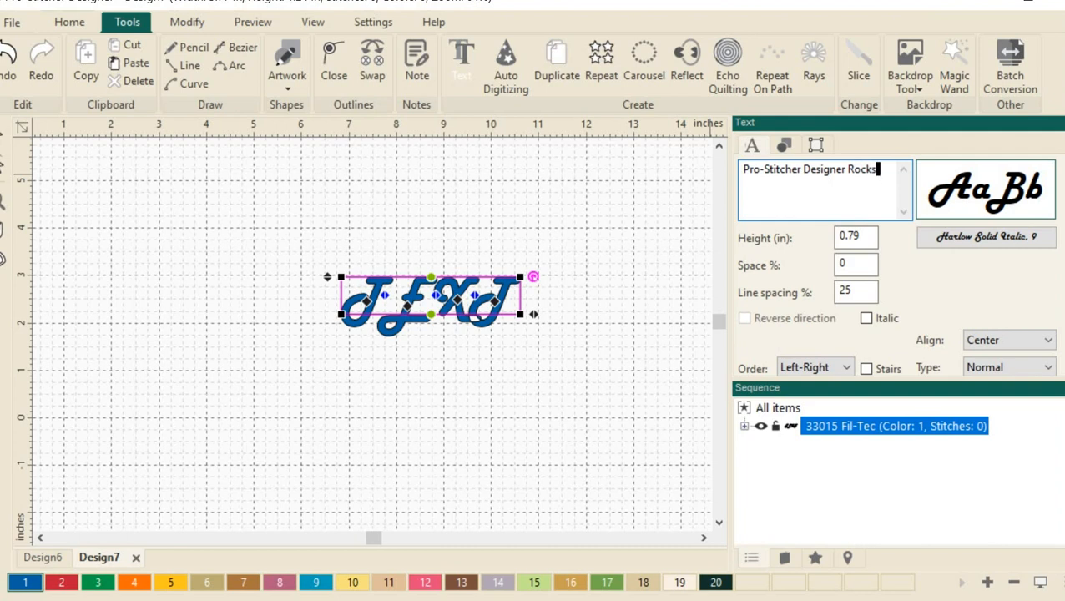
text(!)
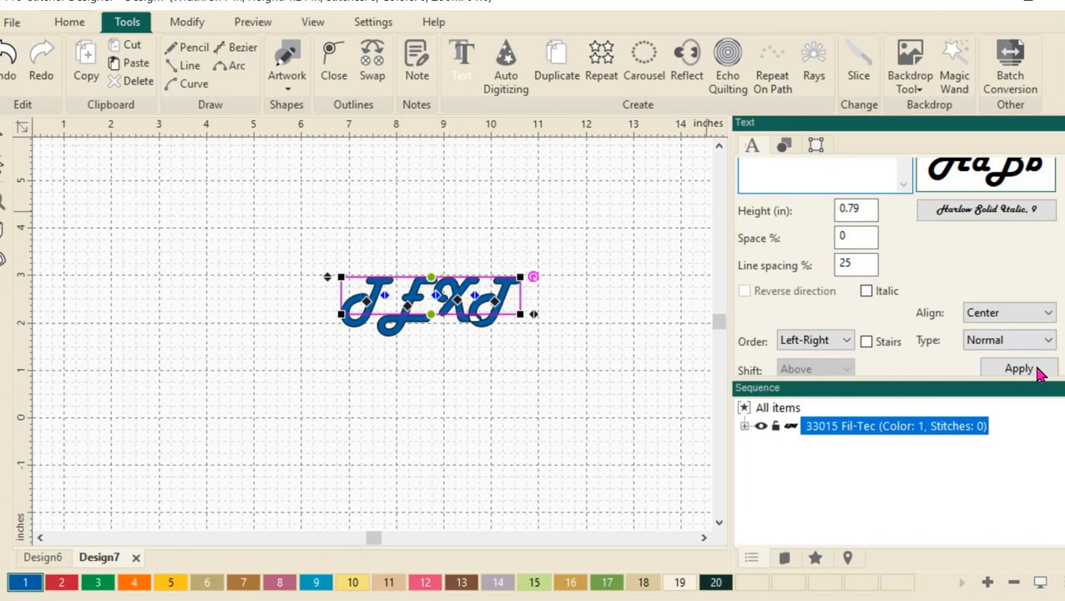
Apply the wording so the lettering reads 'Pro-Stitcher Designer Rocks!'.
click(1019, 369)
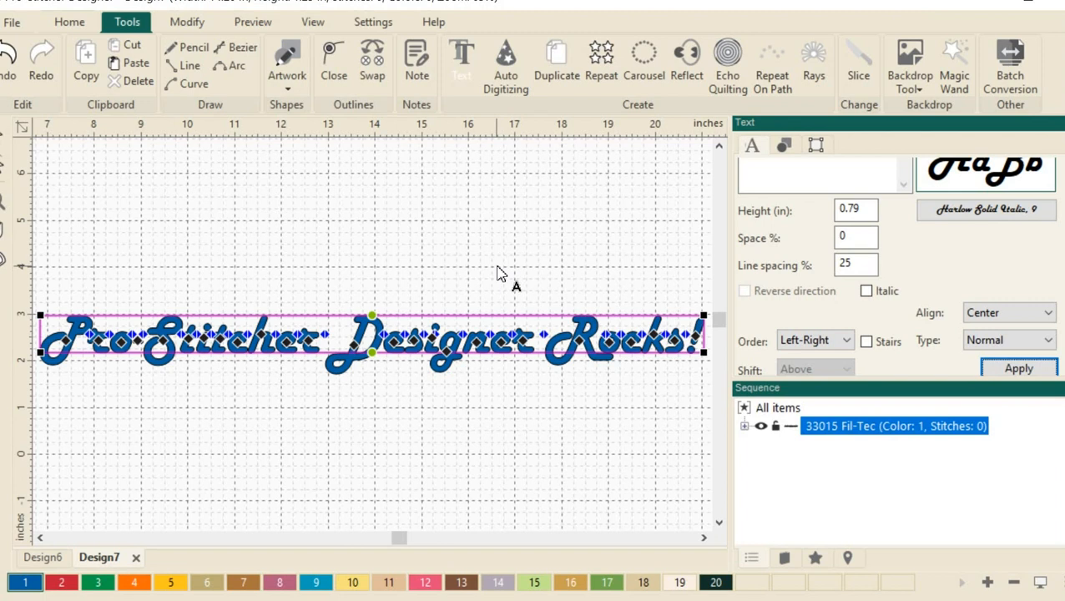
mouse_move(431, 265)
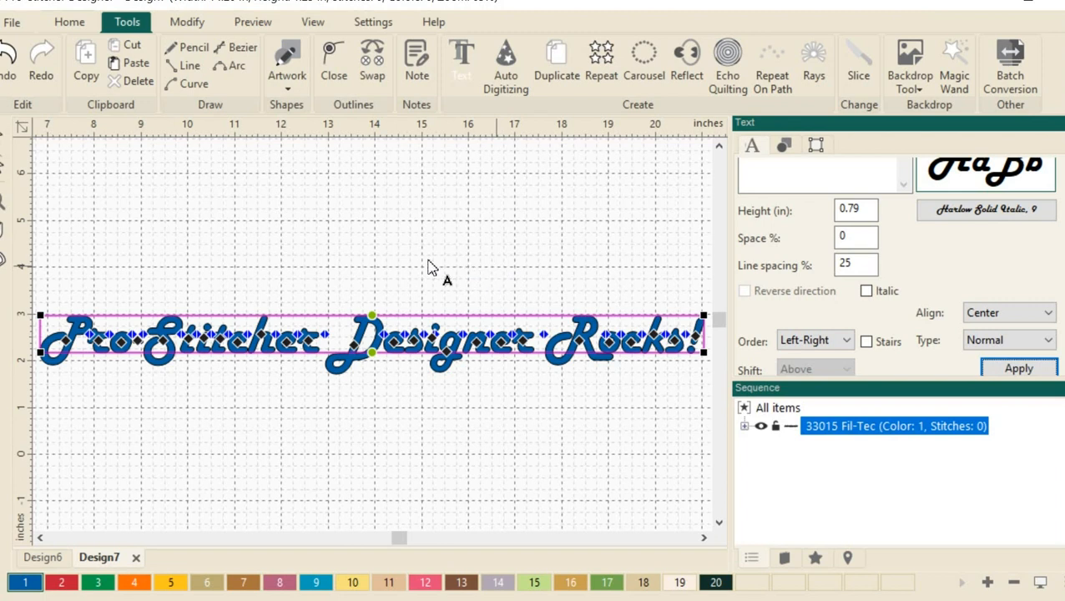
mouse_move(638, 438)
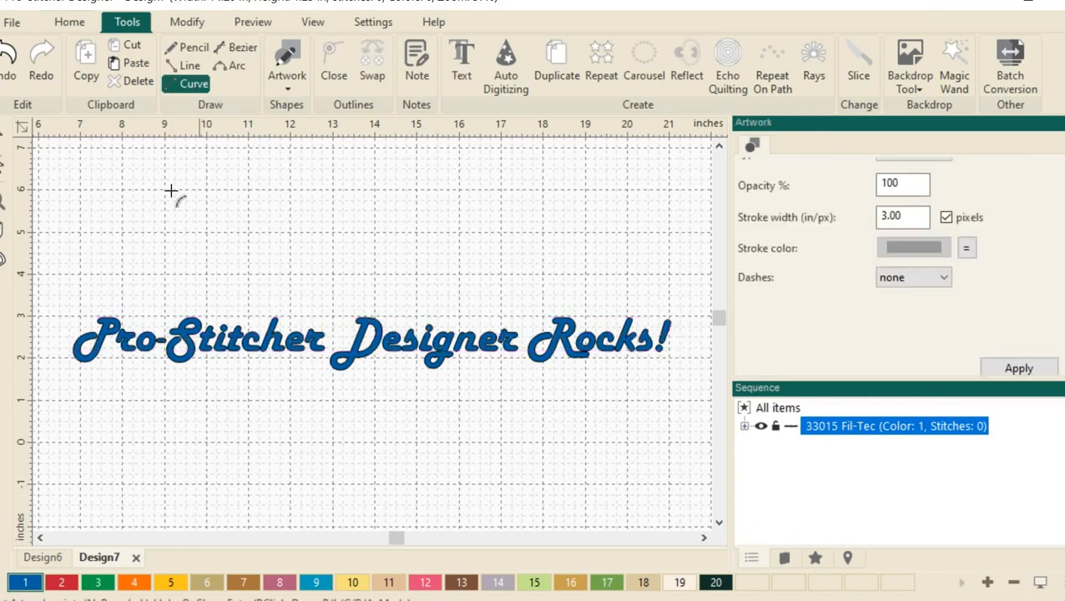
mouse_move(99, 425)
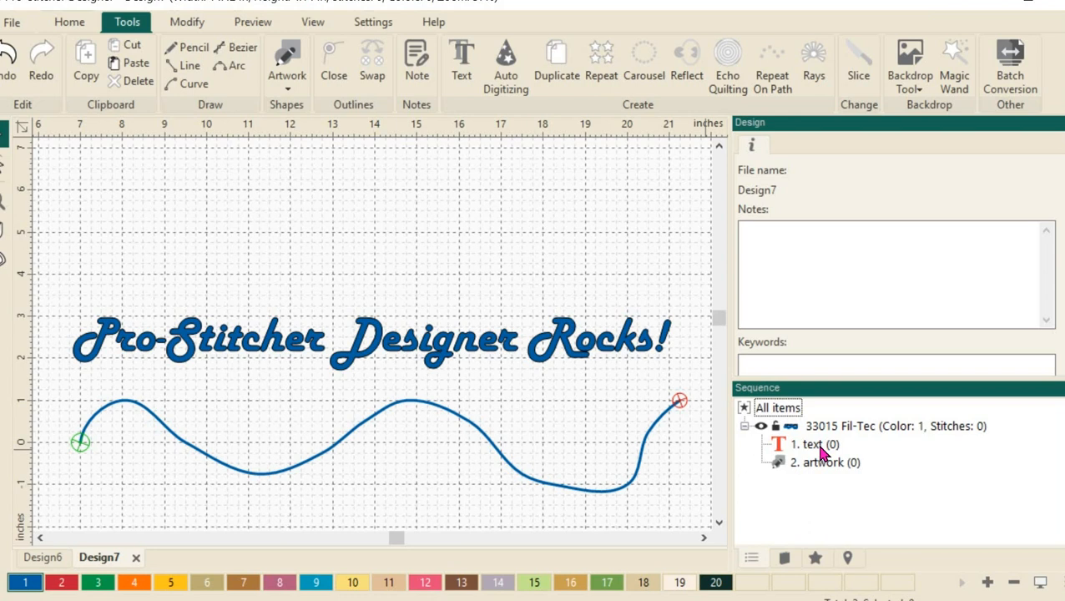
mouse_move(833, 469)
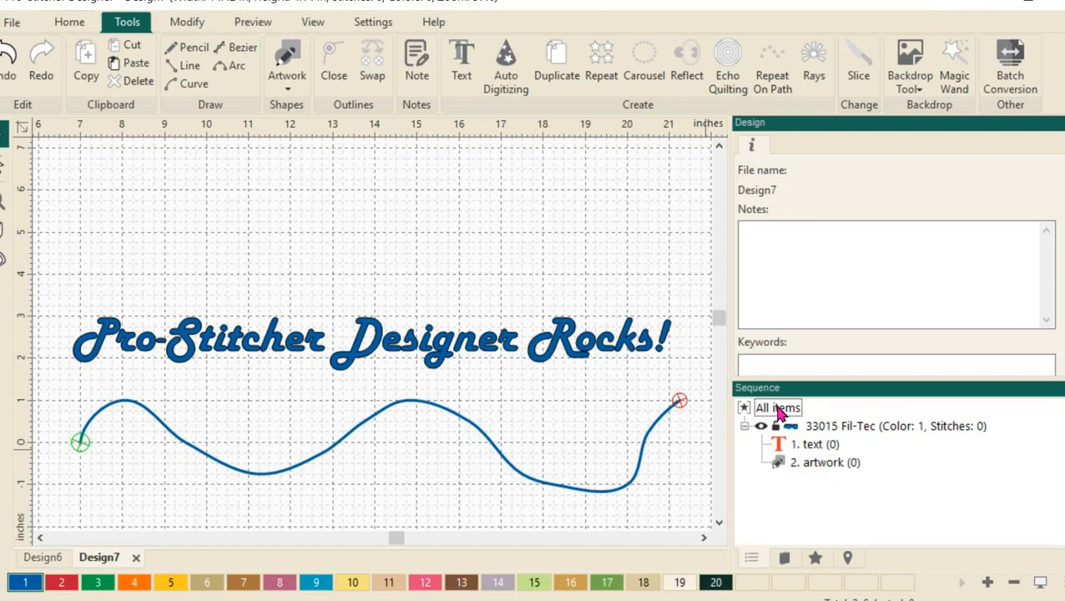
Select the lettering and curve together and convert them to Text On Path.
click(776, 407)
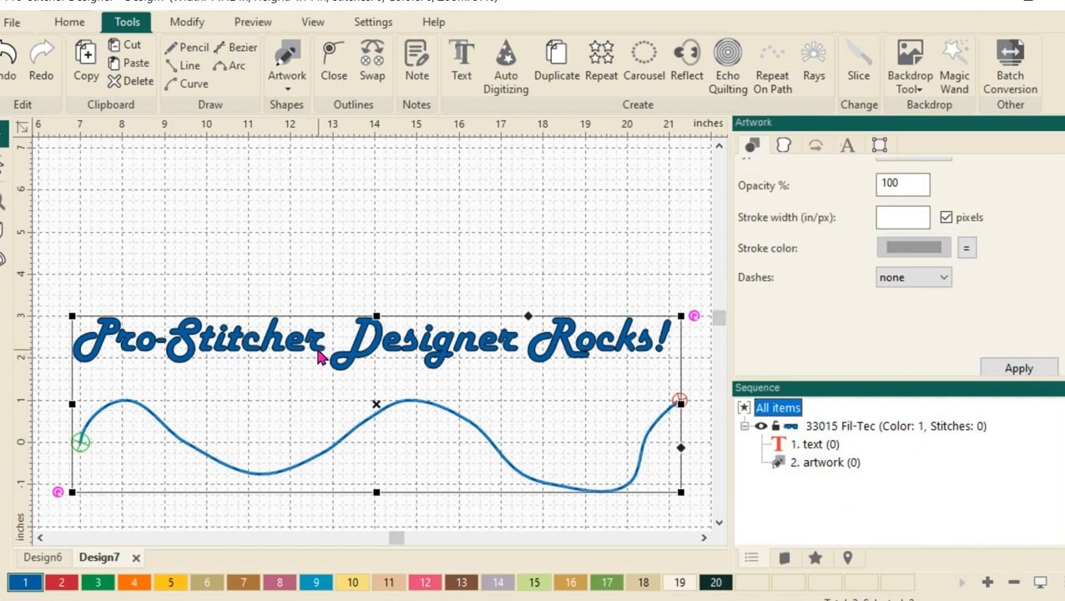
right_click(317, 354)
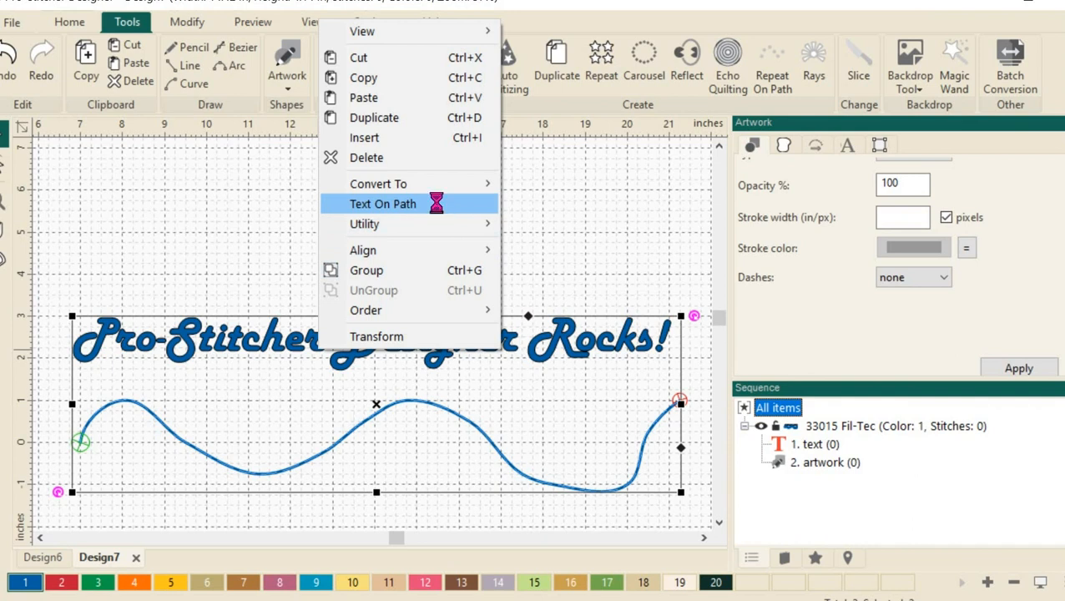
click(382, 204)
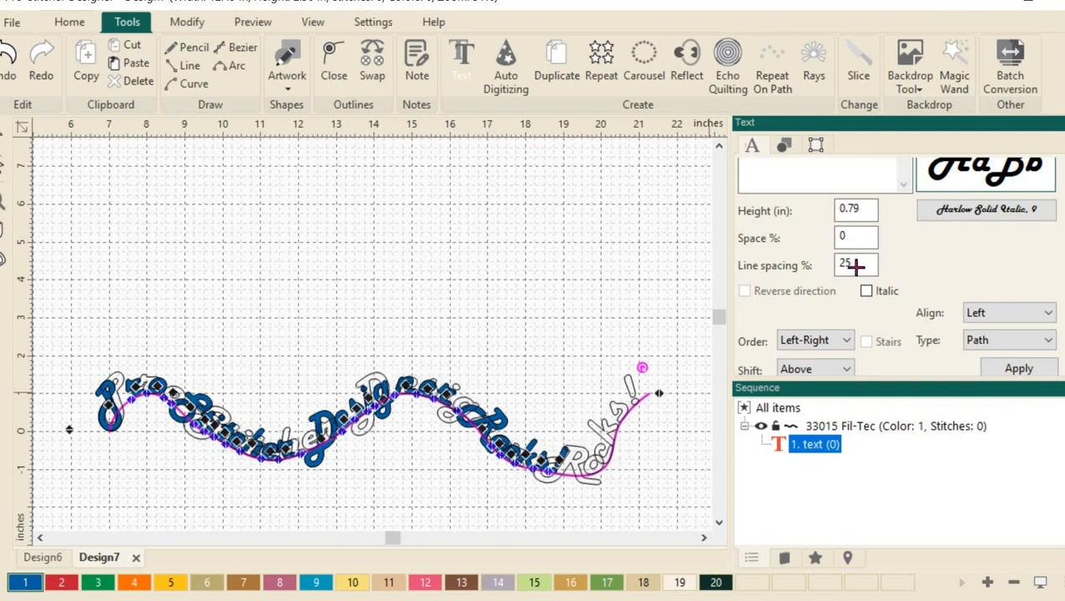
Apply adjusted spacing so the words spread evenly along the curve's length.
click(1018, 369)
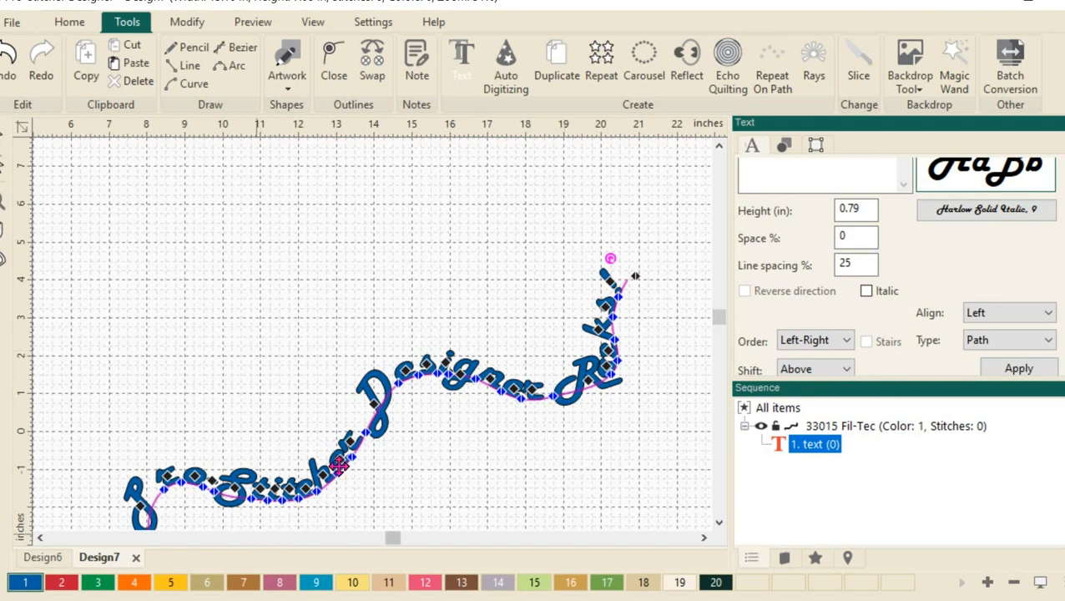
mouse_move(359, 471)
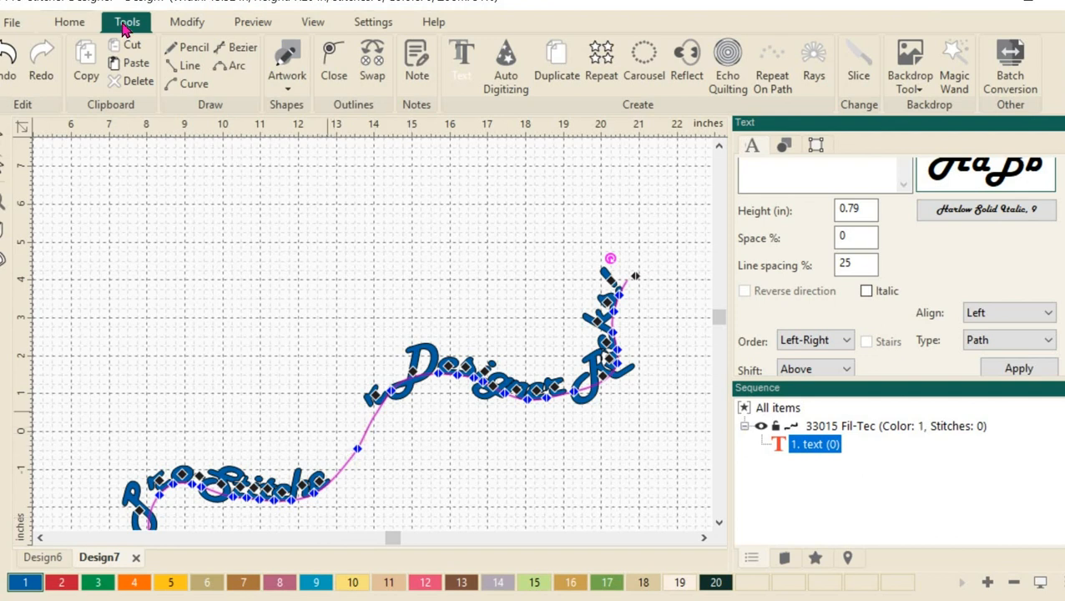
mouse_move(8, 58)
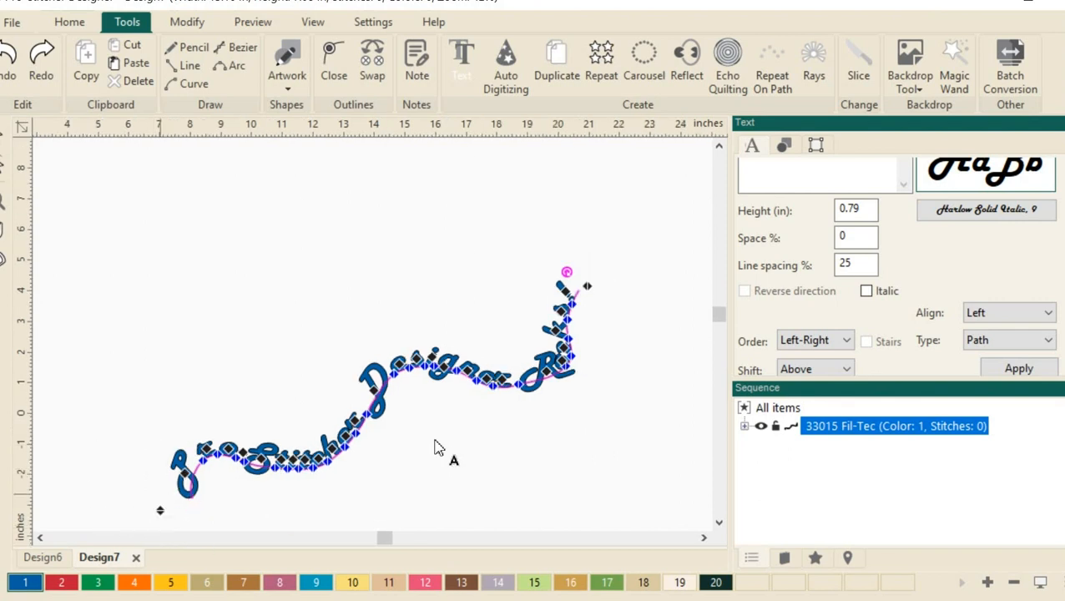
mouse_move(471, 447)
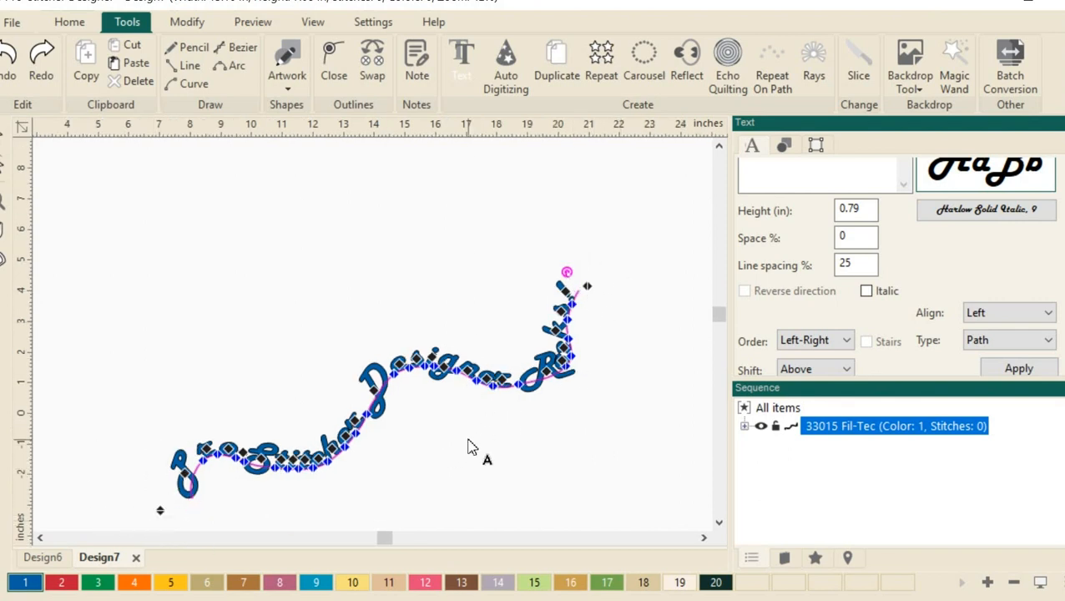